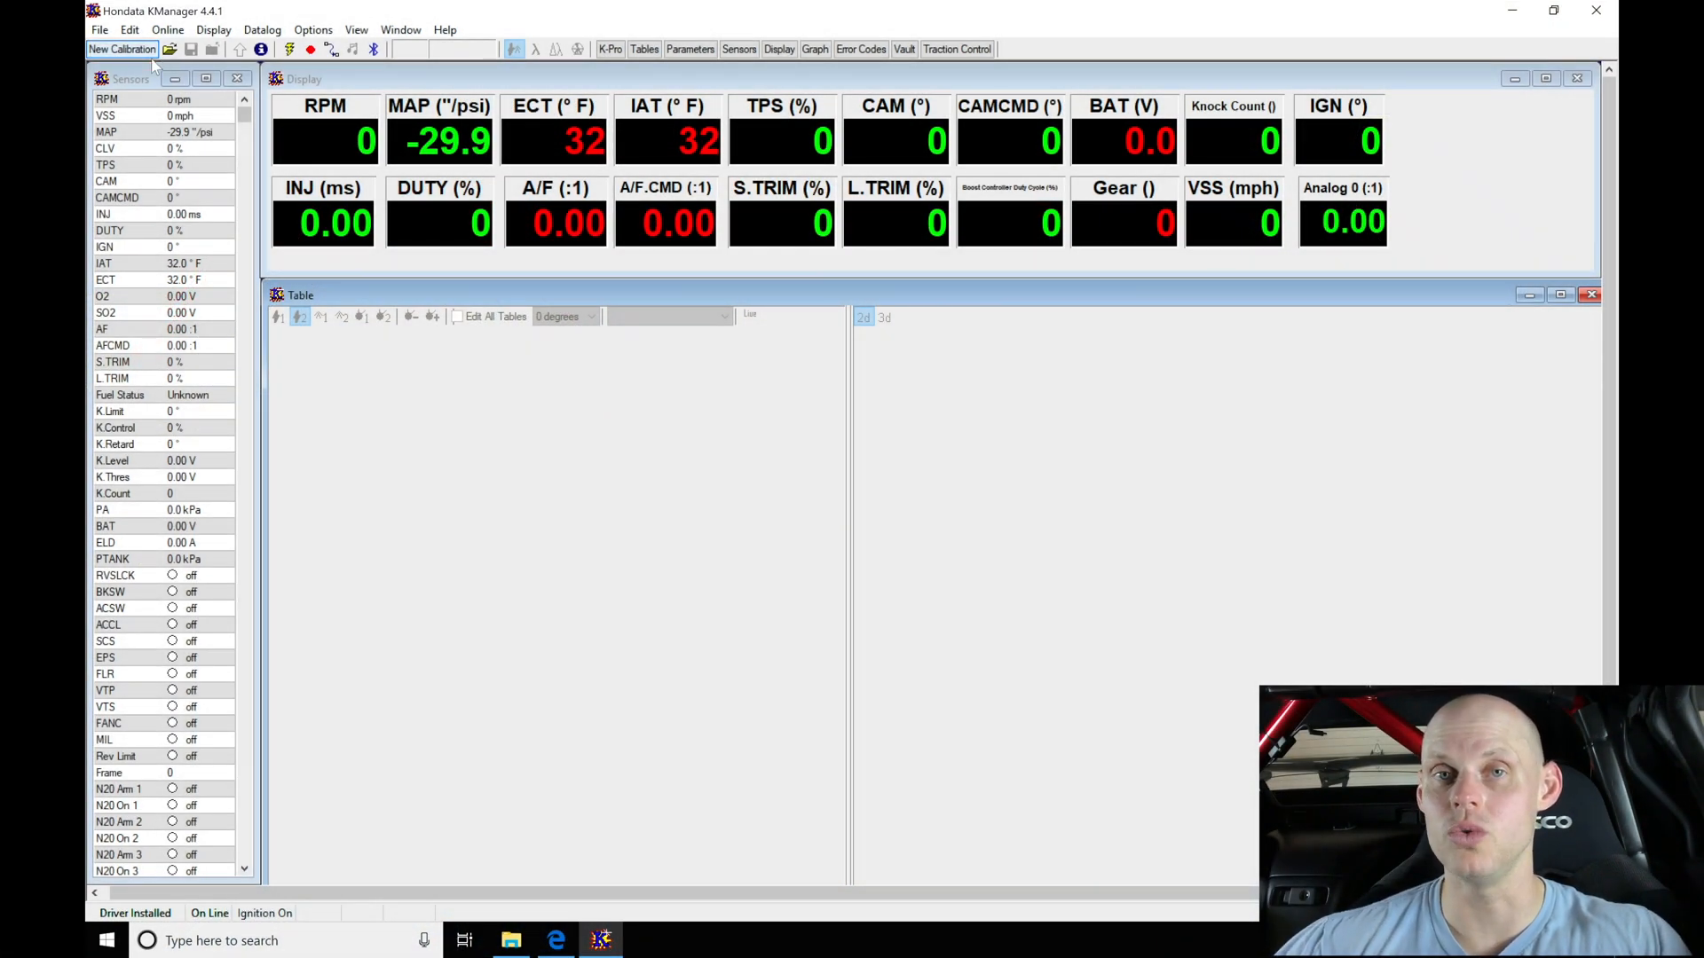
Step: Start a new calibration from a base file via the toolbar
{"action": "left_click", "coordinate": [122, 49]}
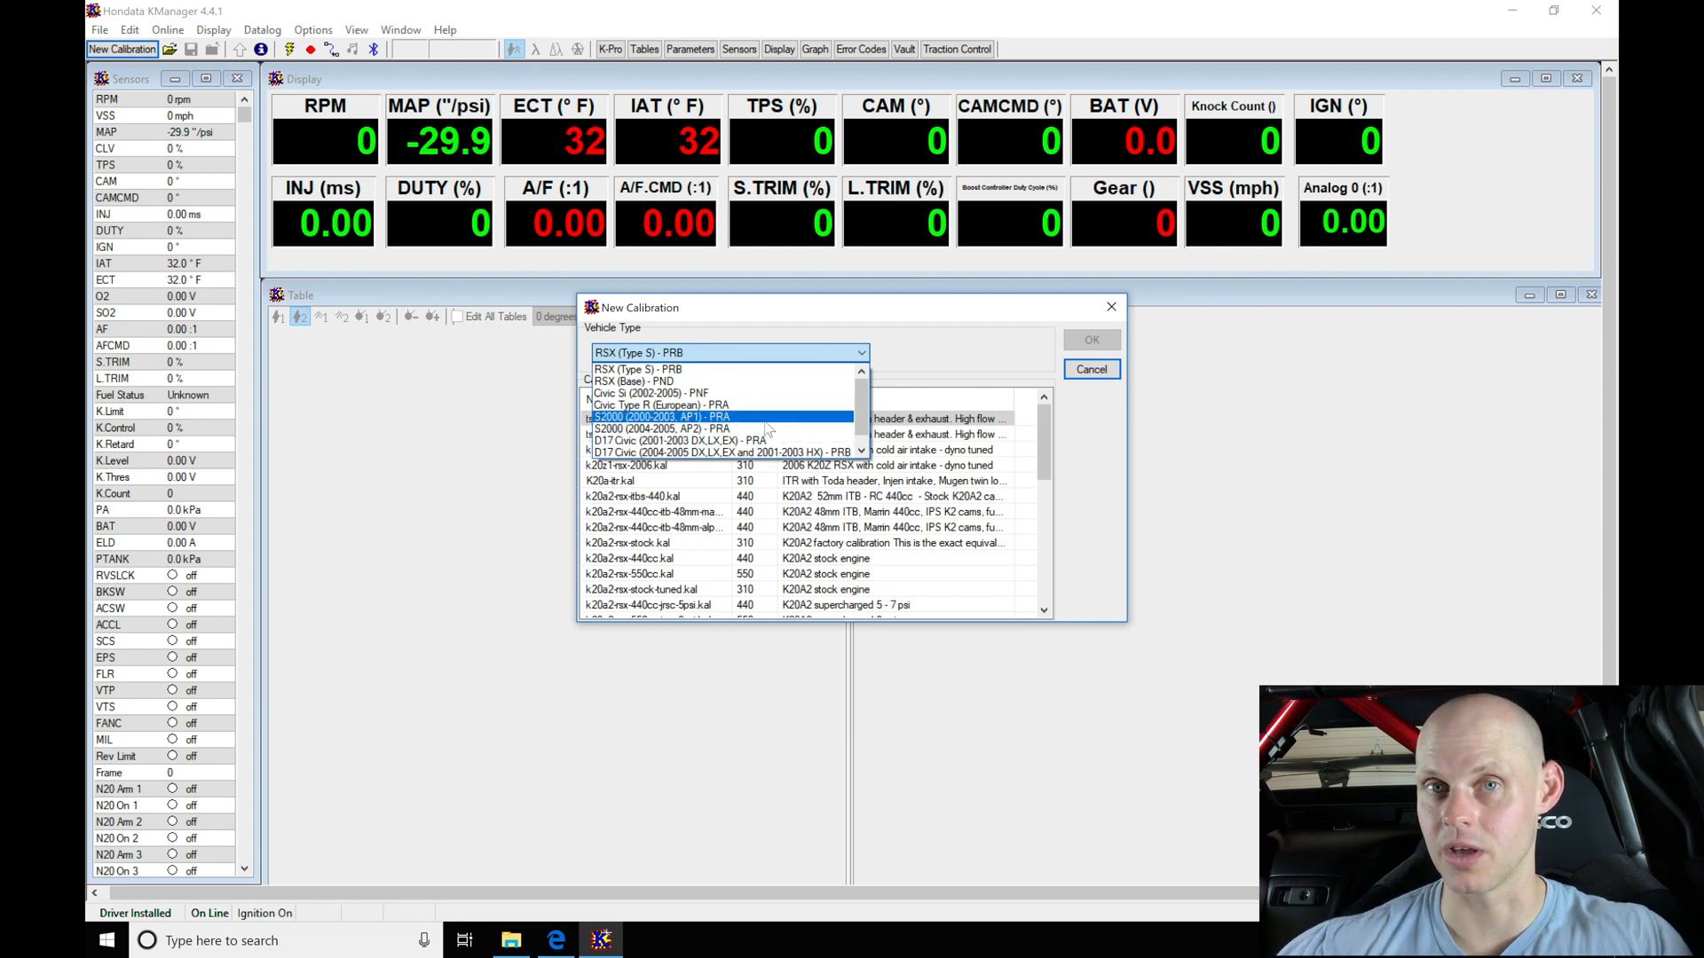
Step: Try S2000 AP1 as vehicle type, then switch to RSX (Type S) - PRB
{"action": "left_click", "coordinate": [660, 419]}
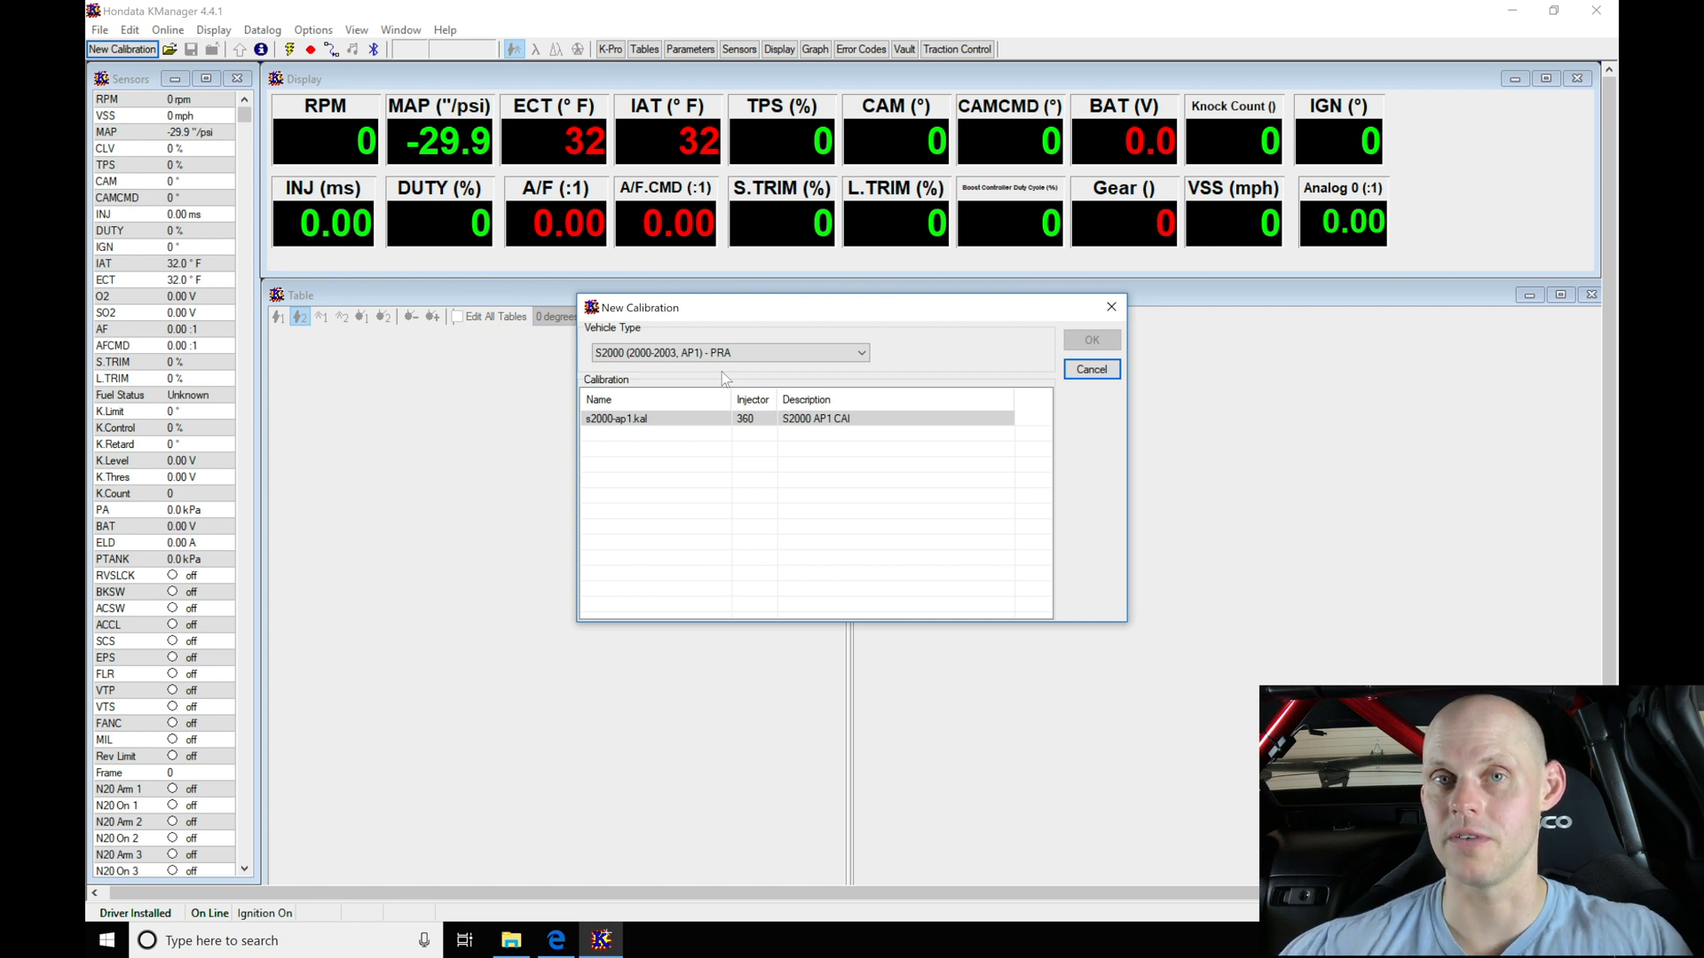
{"action": "left_click", "coordinate": [861, 352]}
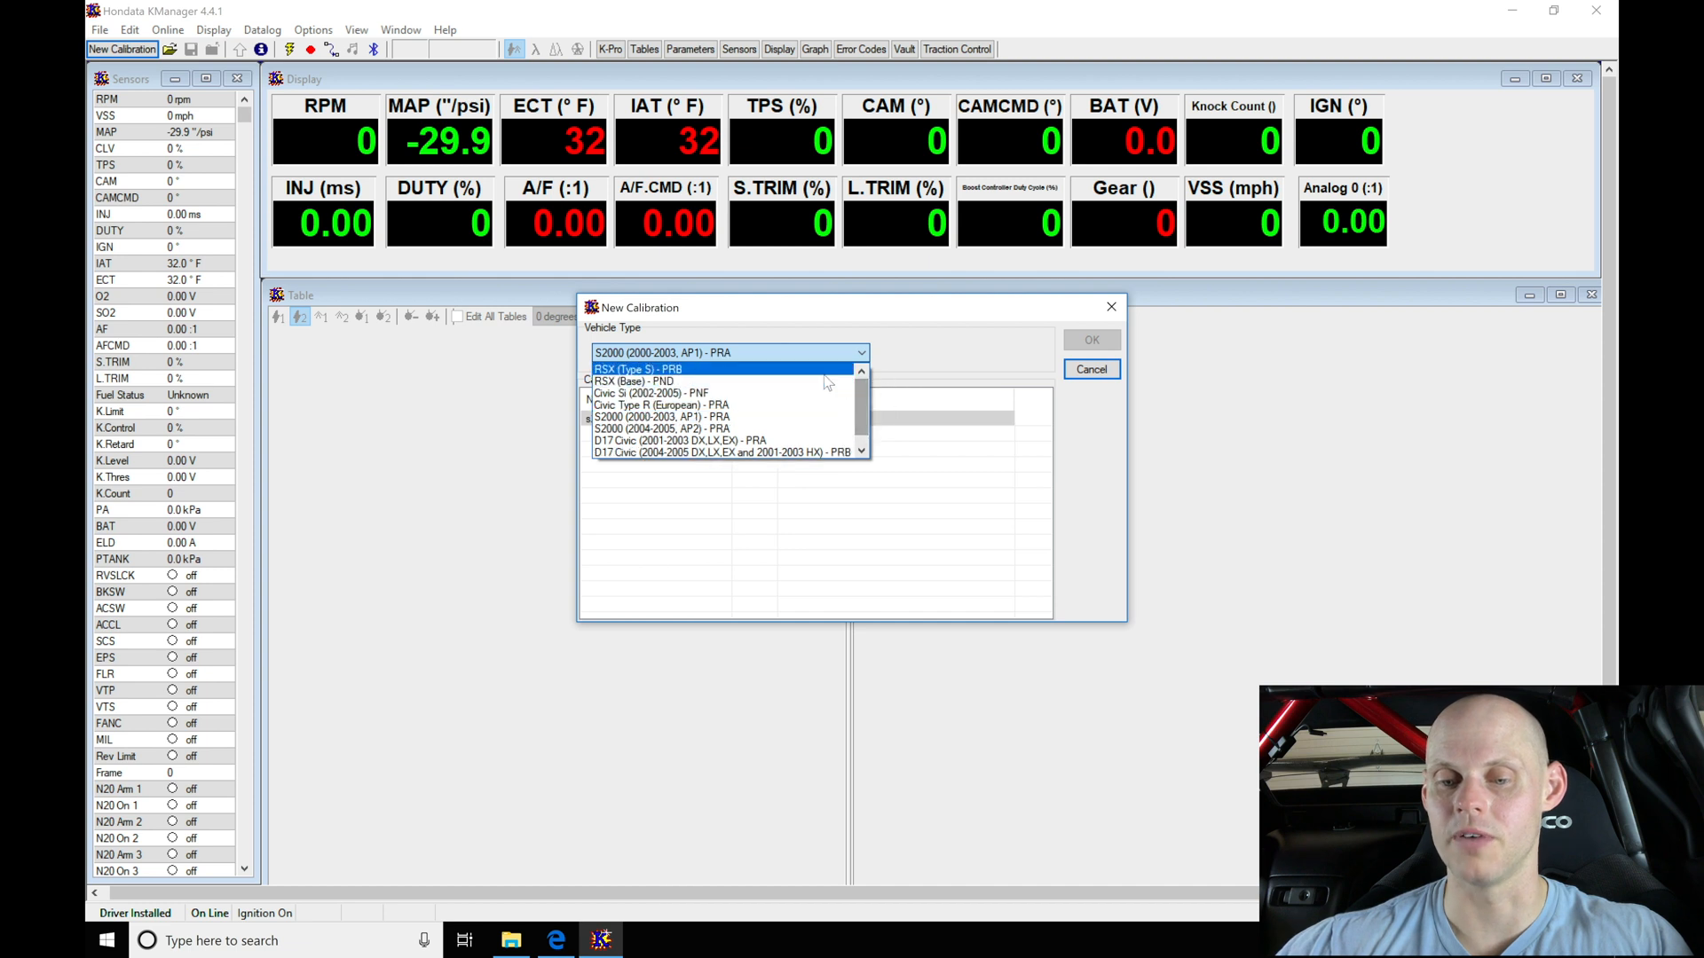
{"action": "left_click", "coordinate": [630, 370]}
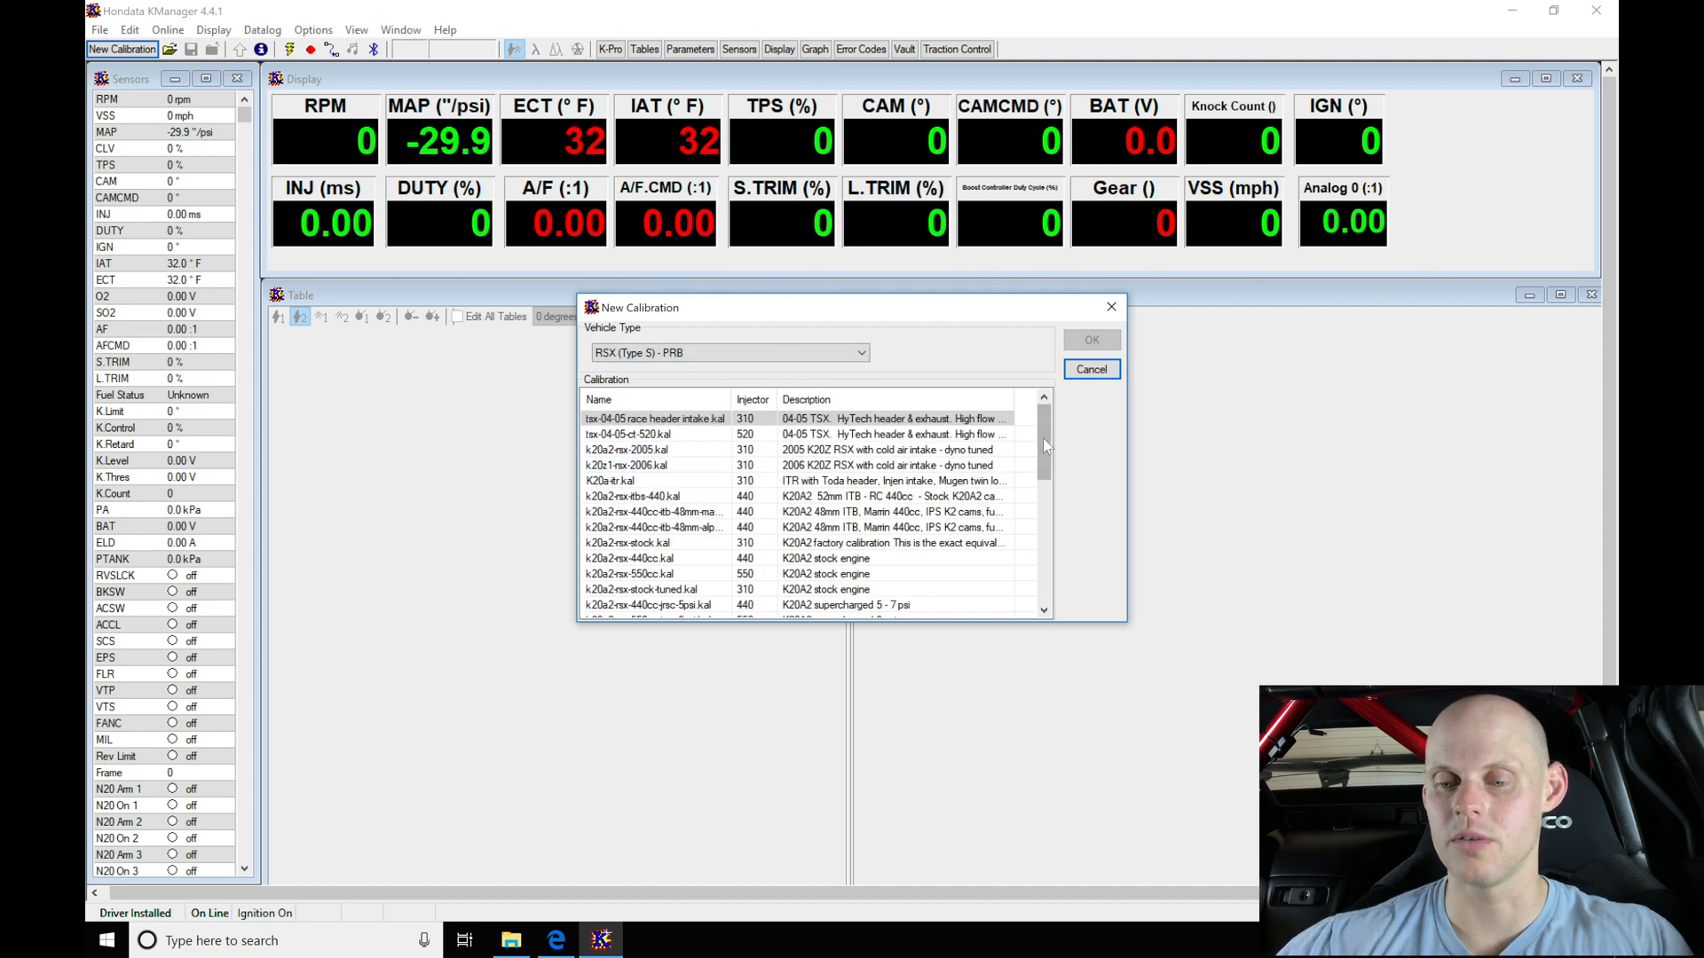
Step: Select s2000-06-09 stock.kal as the base file and create the calibration
{"action": "scroll", "scroll_direction": "down", "scroll_amount": 3}
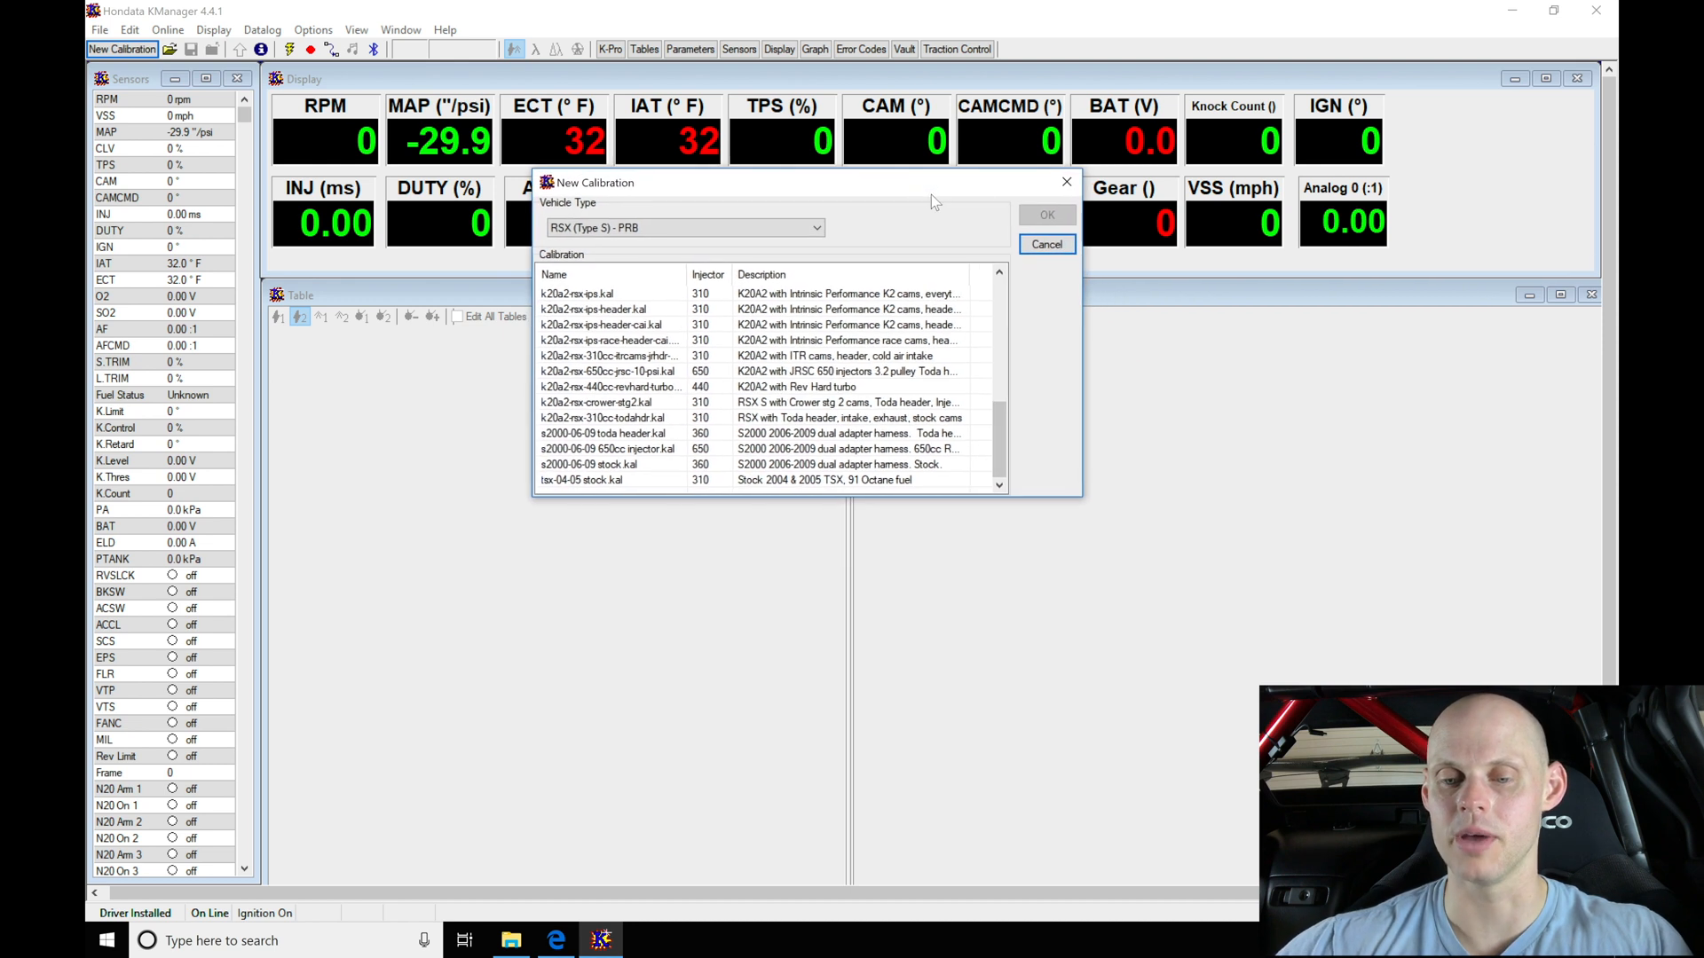
{"action": "left_click", "coordinate": [605, 433]}
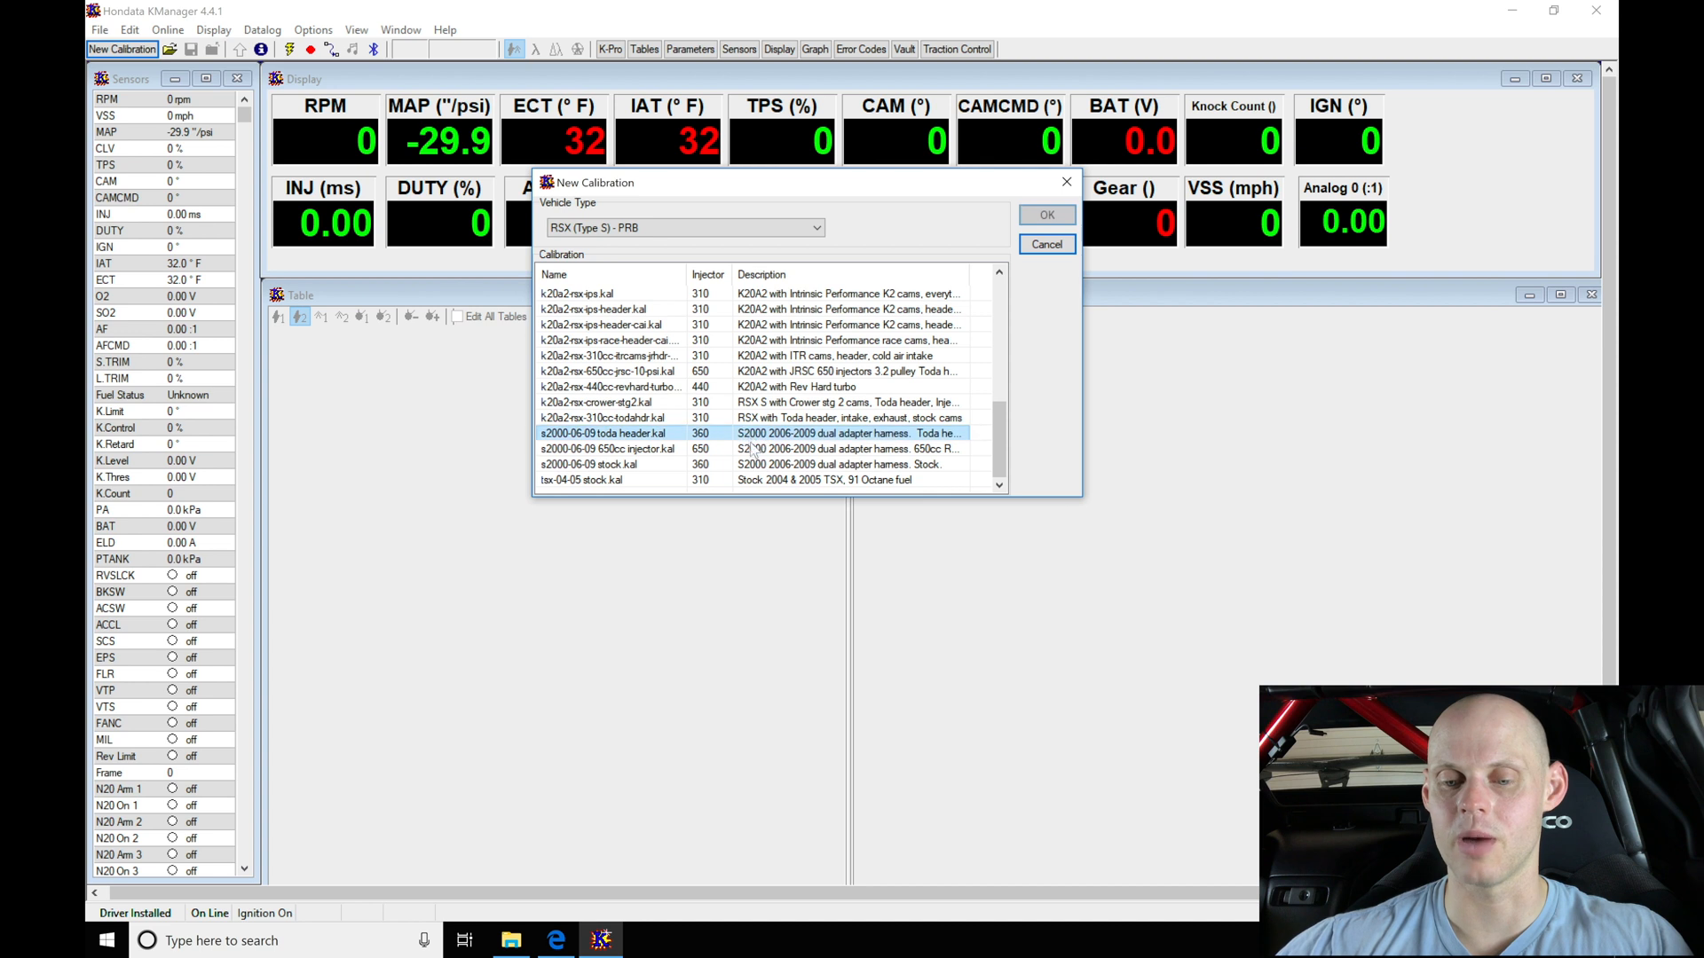
{"action": "left_click", "coordinate": [593, 463]}
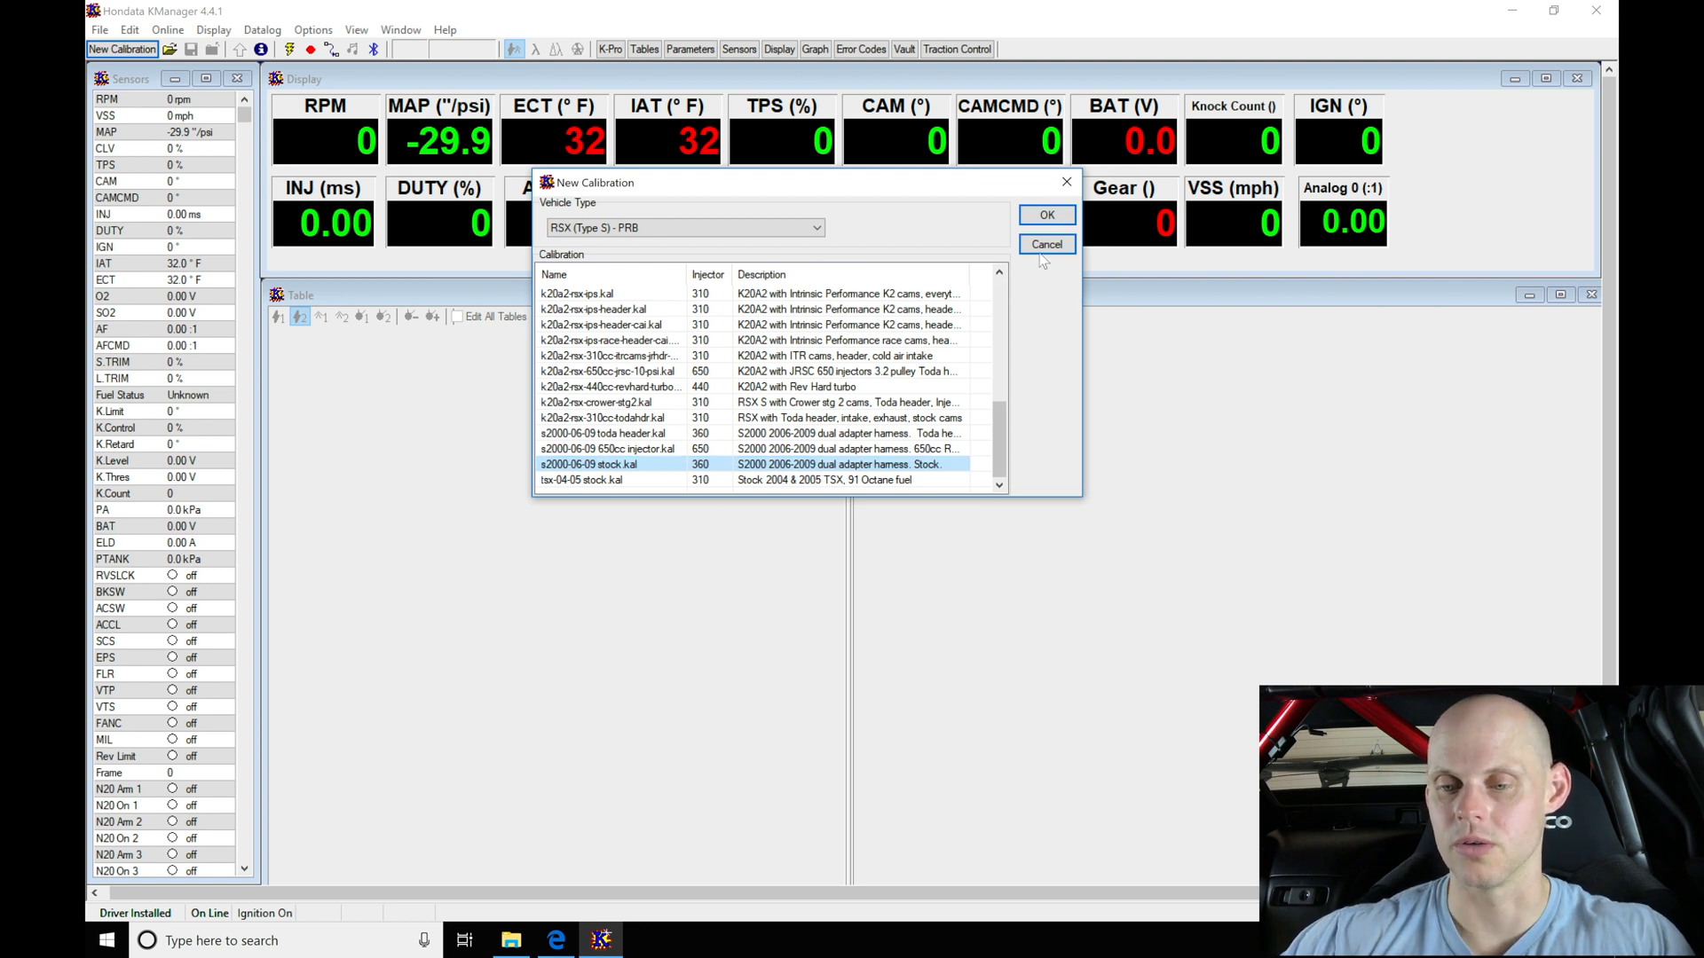
{"action": "left_click", "coordinate": [1046, 215]}
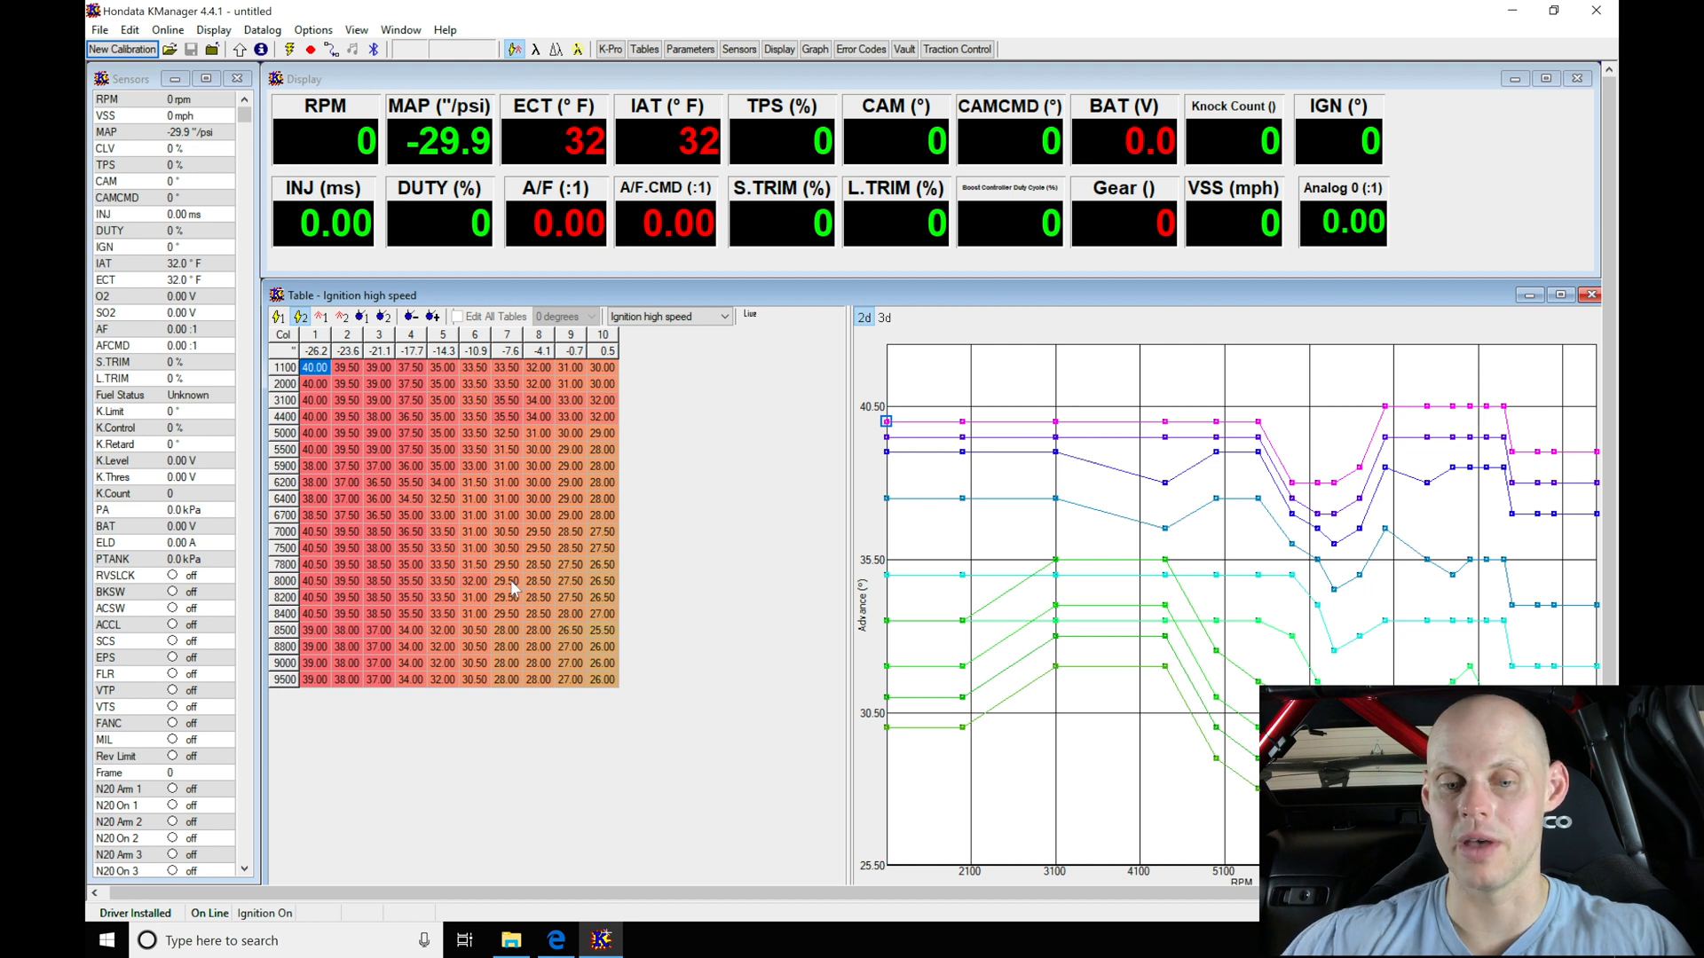
{"action": "mouse_move", "coordinate": [446, 403]}
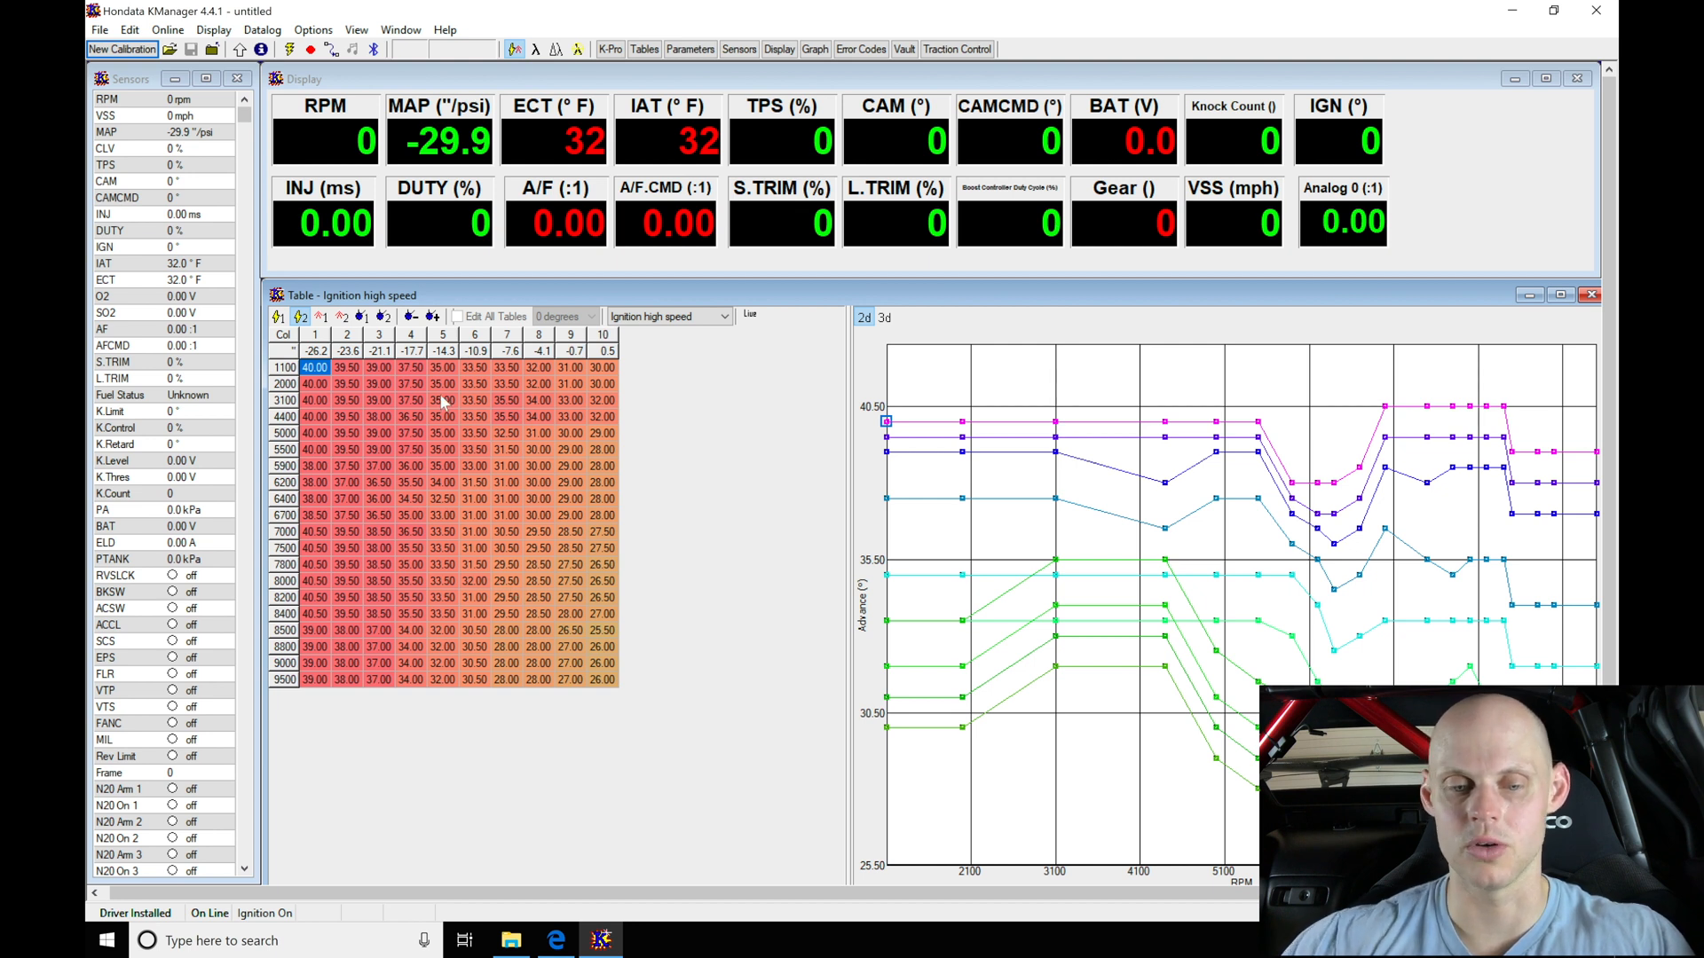
Step: Show the Fuel low speed table and graph instead of the ignition table
{"action": "left_click", "coordinate": [666, 316]}
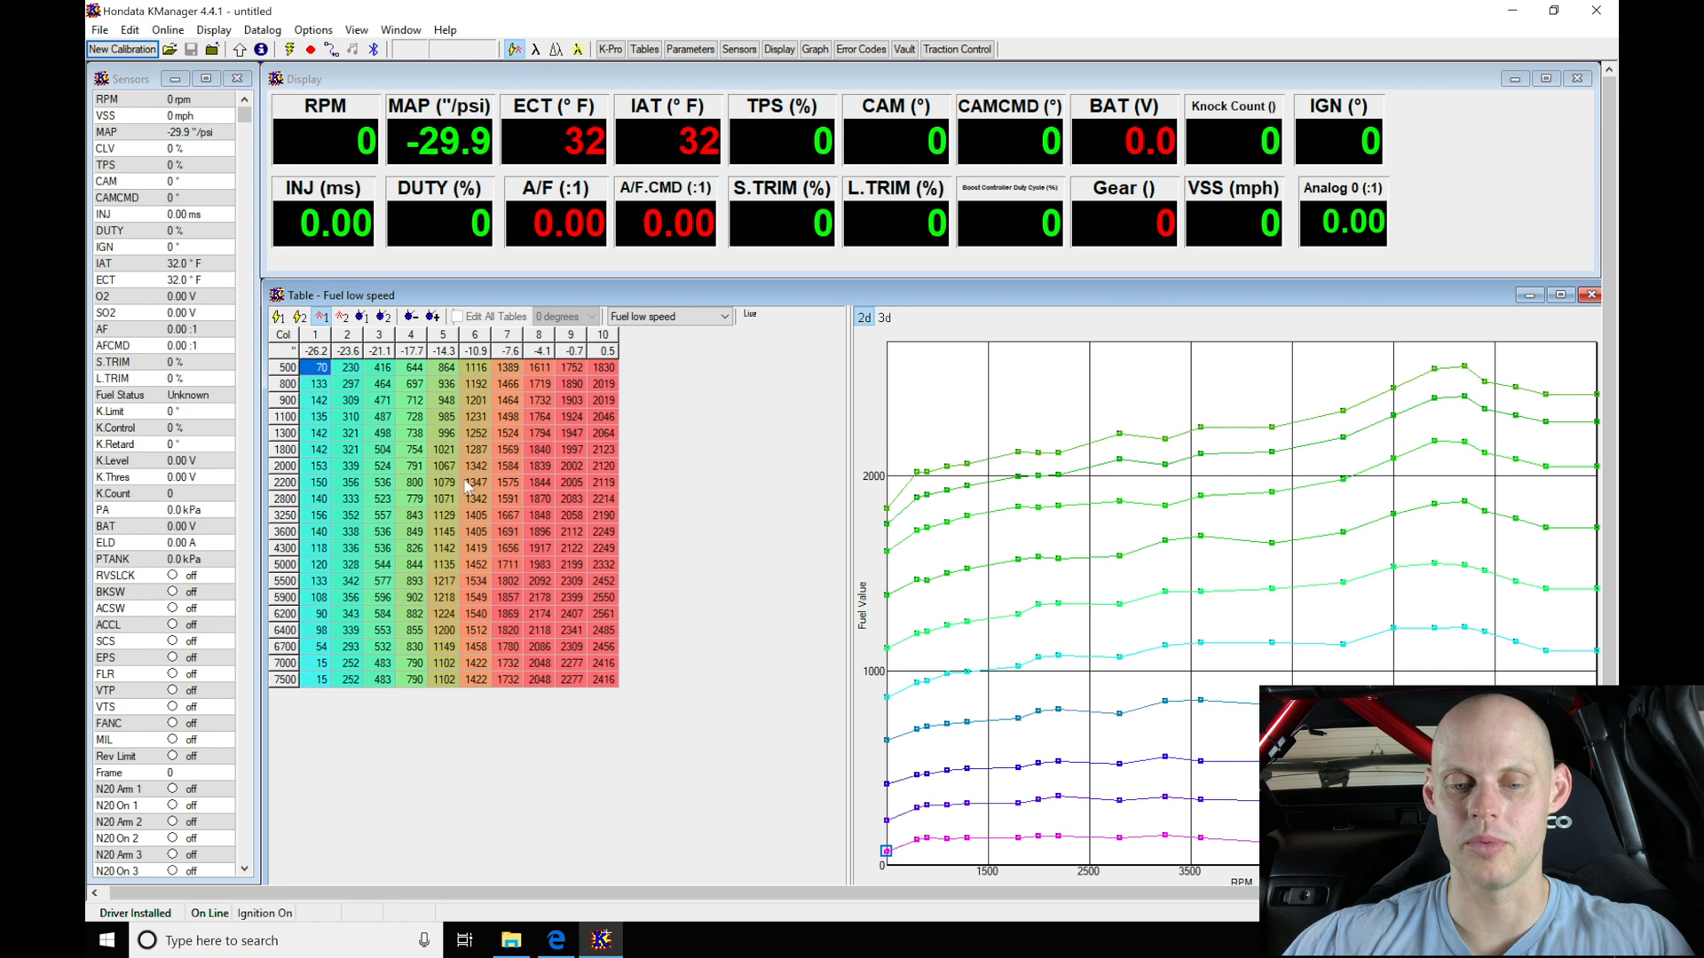
{"action": "mouse_move", "coordinate": [1301, 512]}
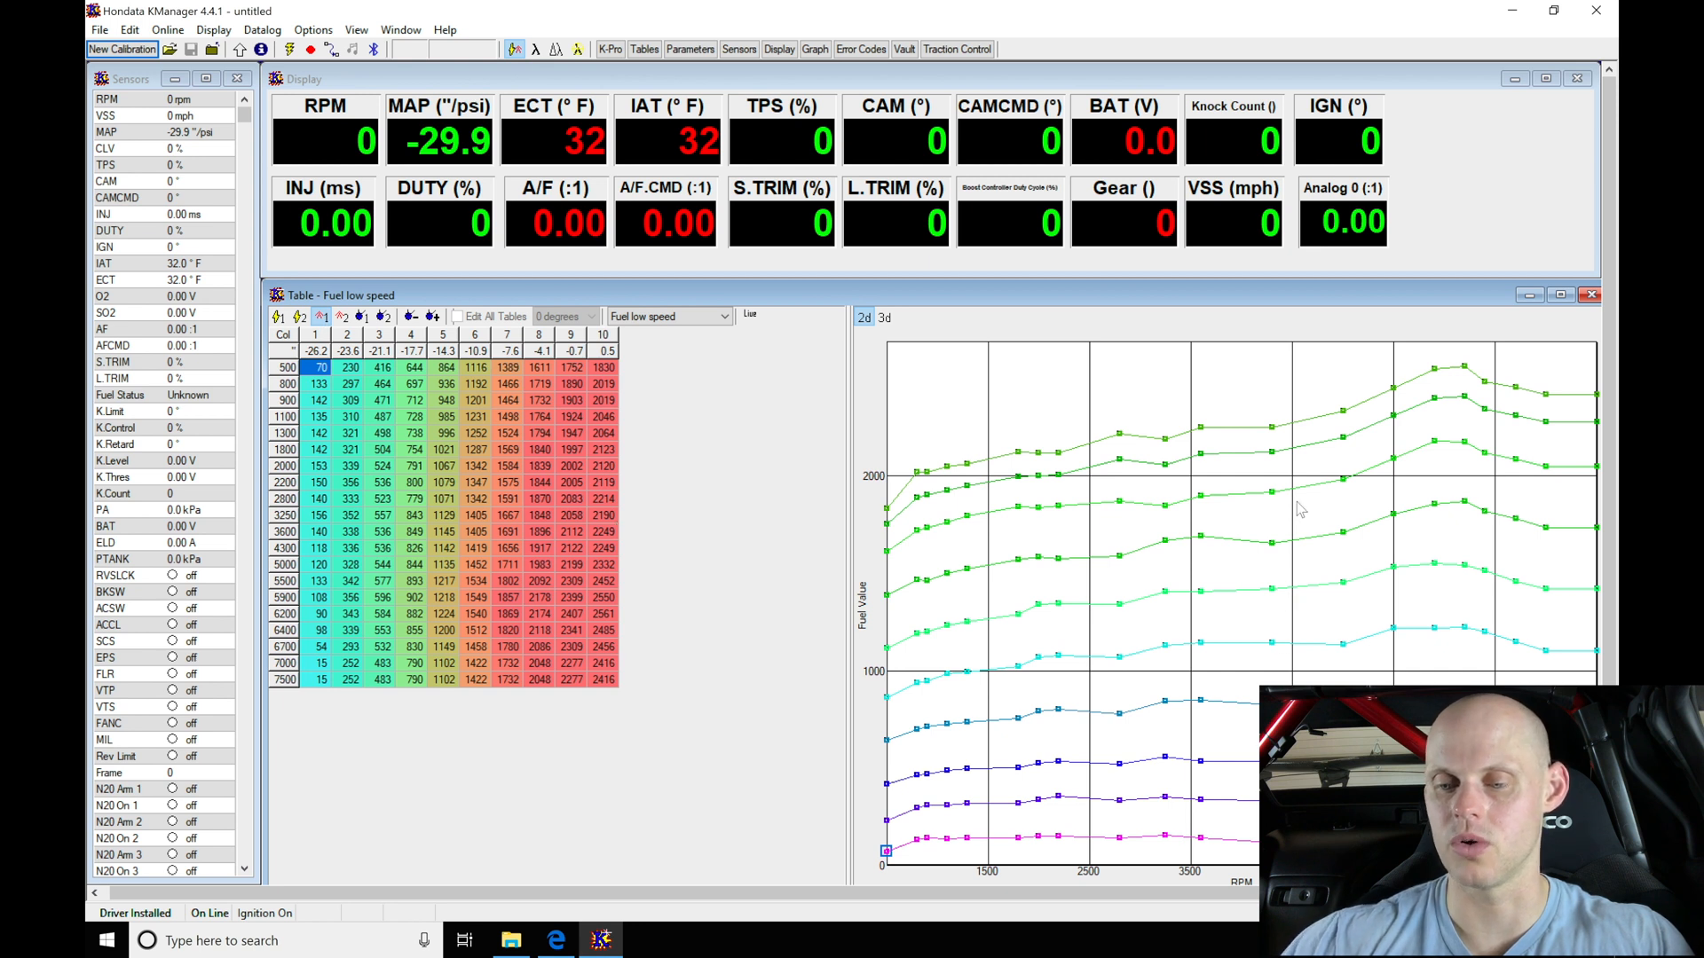
{"action": "mouse_move", "coordinate": [1193, 475]}
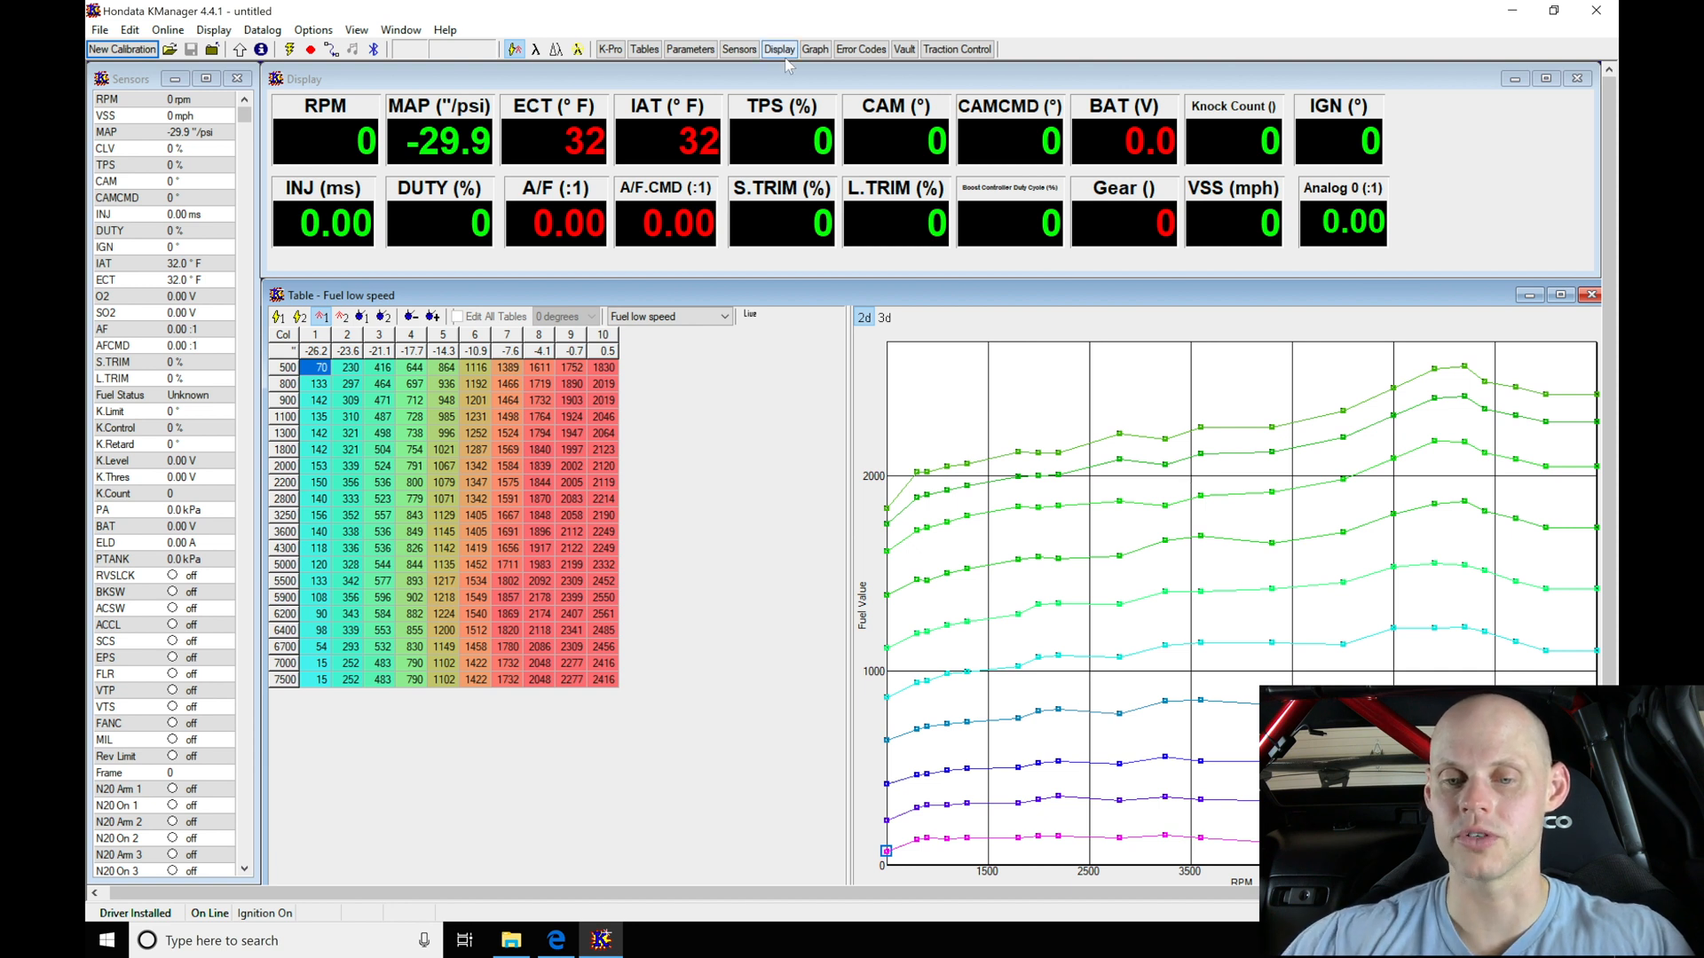
{"action": "mouse_move", "coordinate": [691, 49]}
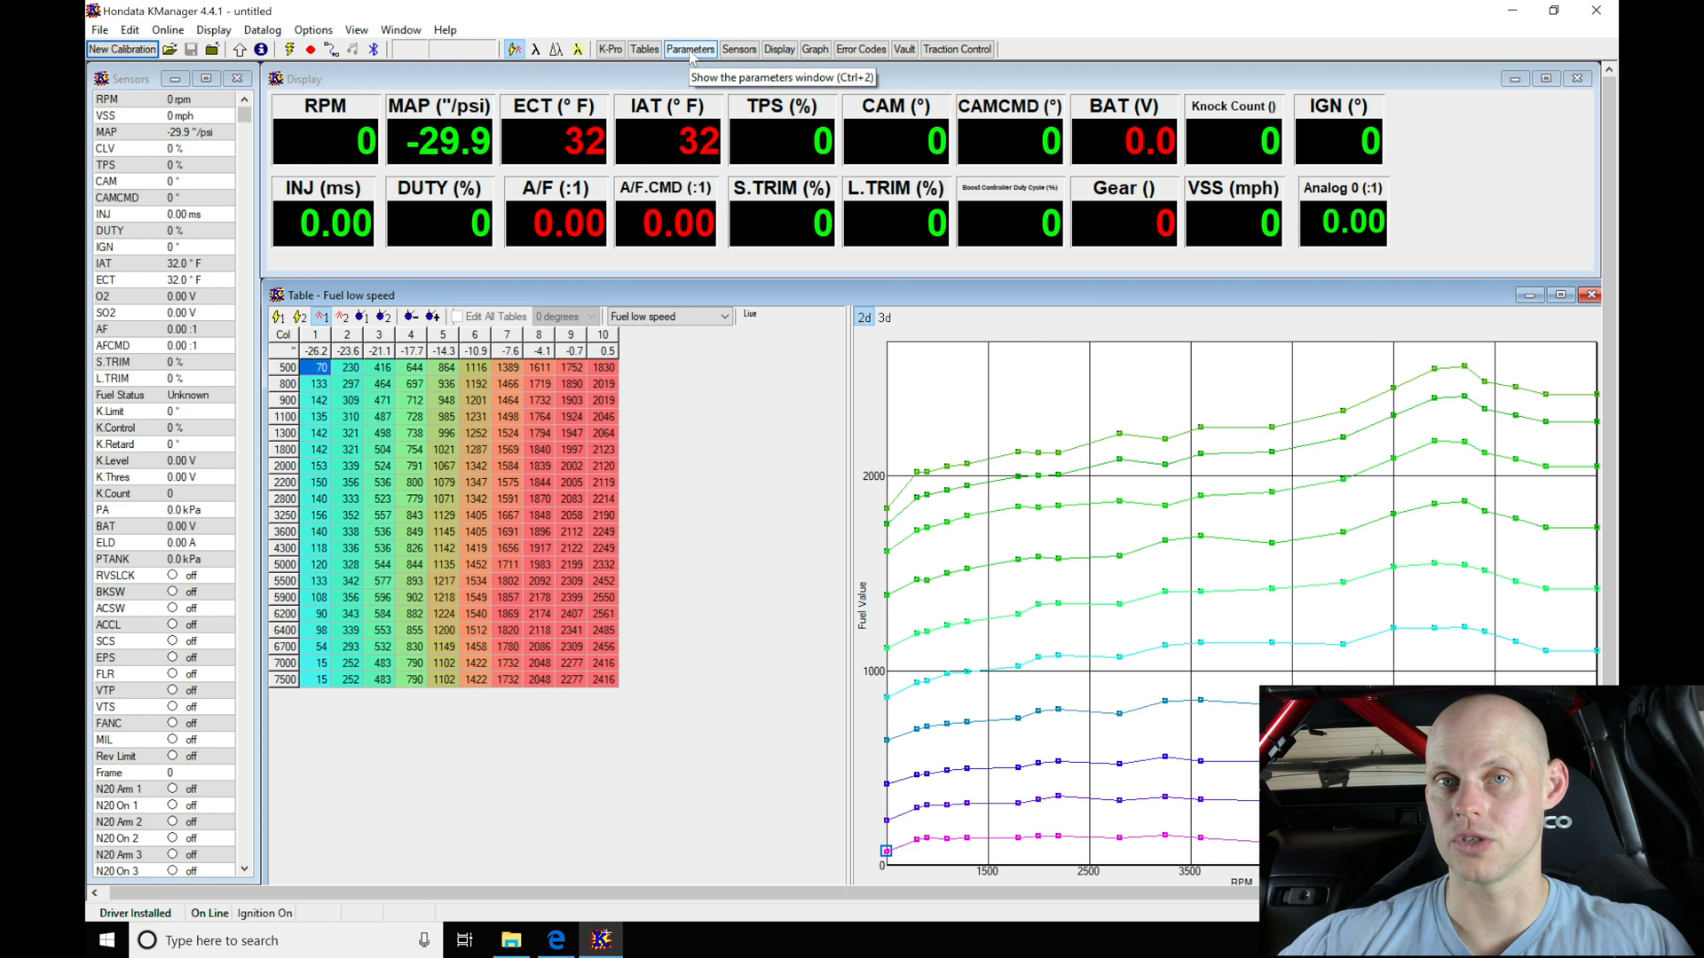
{"action": "mouse_move", "coordinate": [691, 57]}
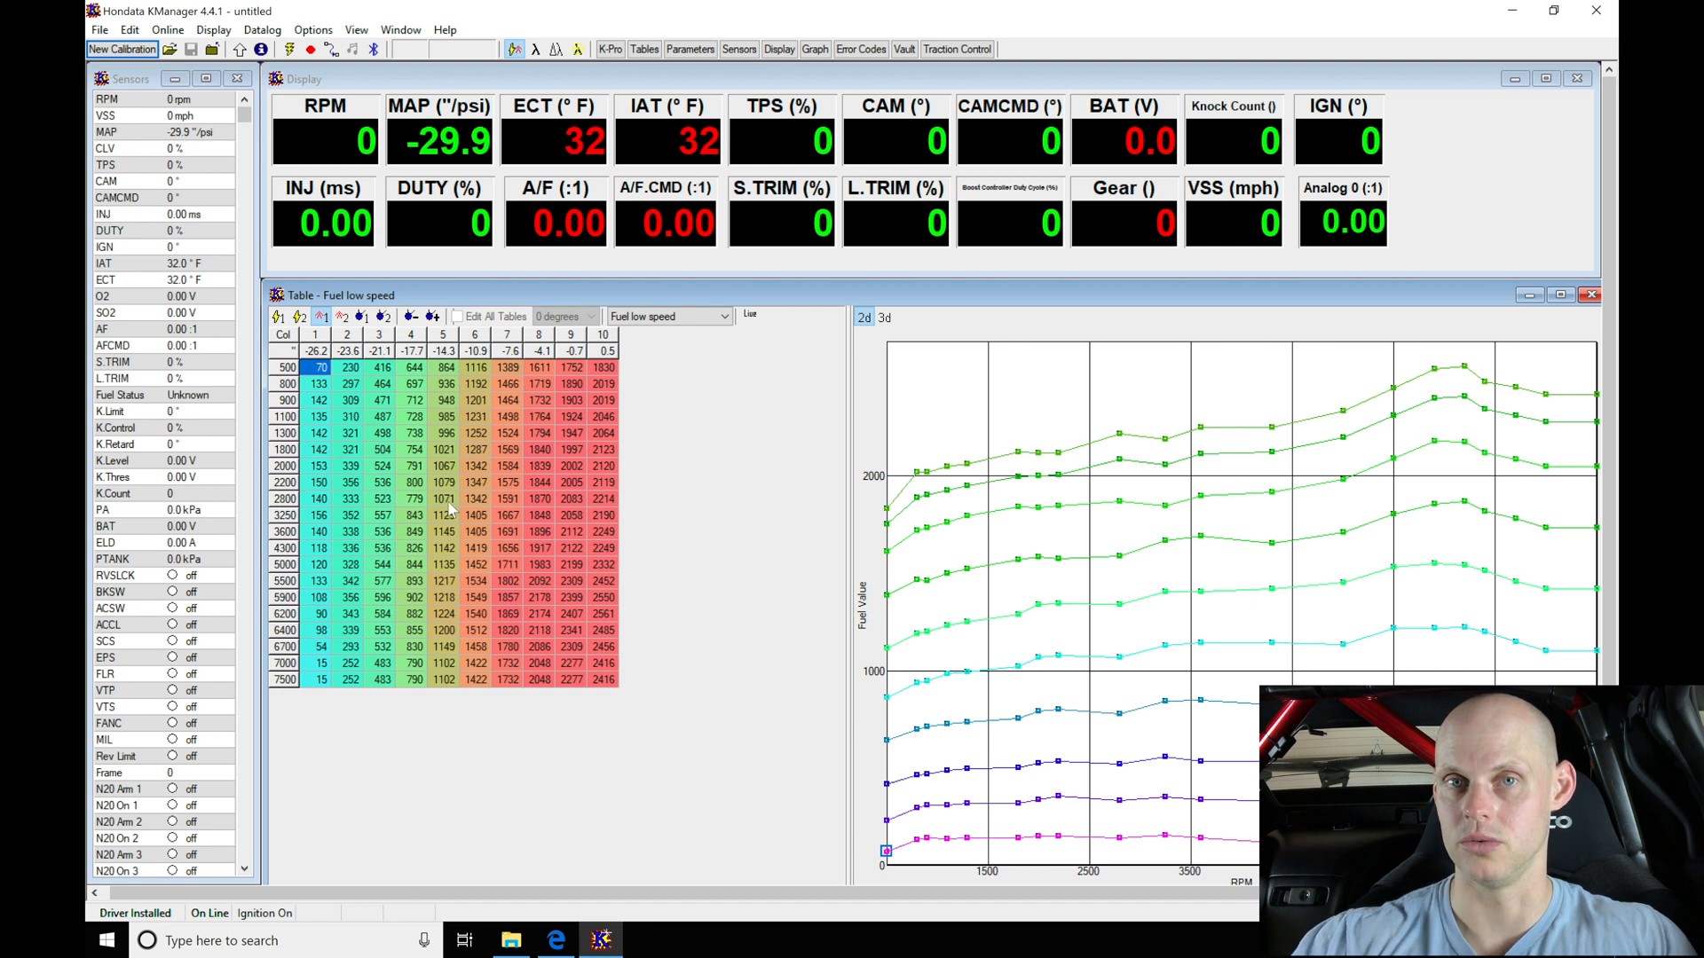
{"action": "mouse_move", "coordinate": [811, 9]}
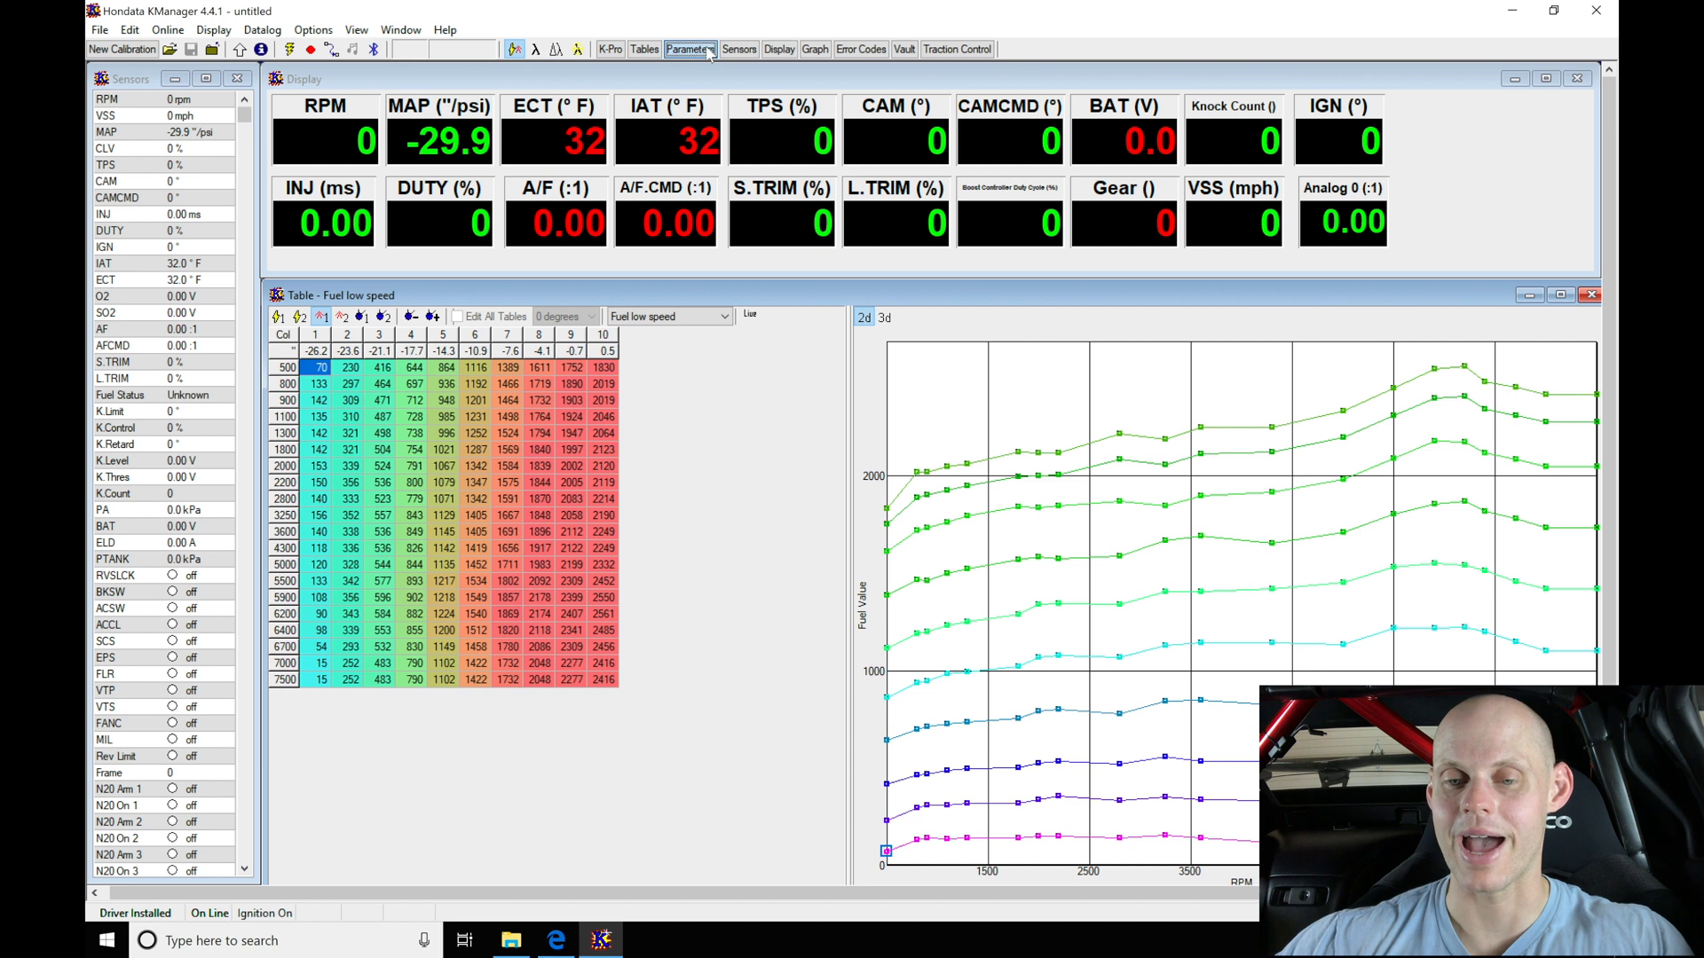
Step: Show the Parameters window's Advanced page with overrun cutoff RPM, MAP and ECT settings
{"action": "left_click", "coordinate": [689, 50]}
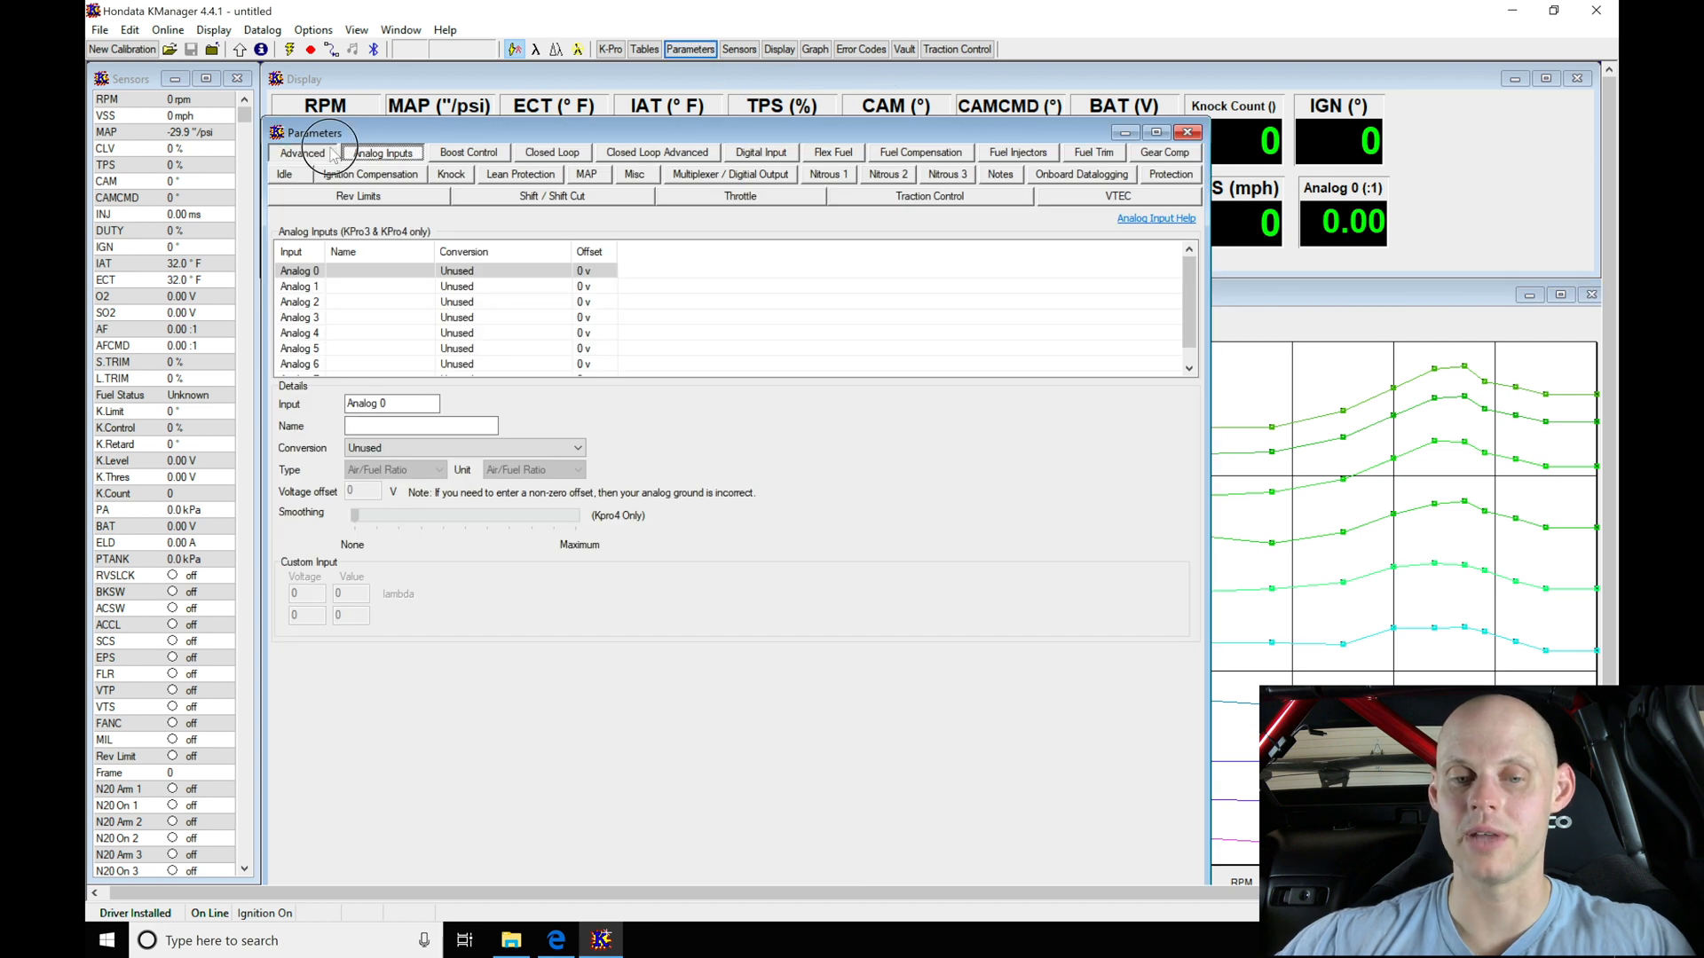
{"action": "left_click", "coordinate": [301, 153]}
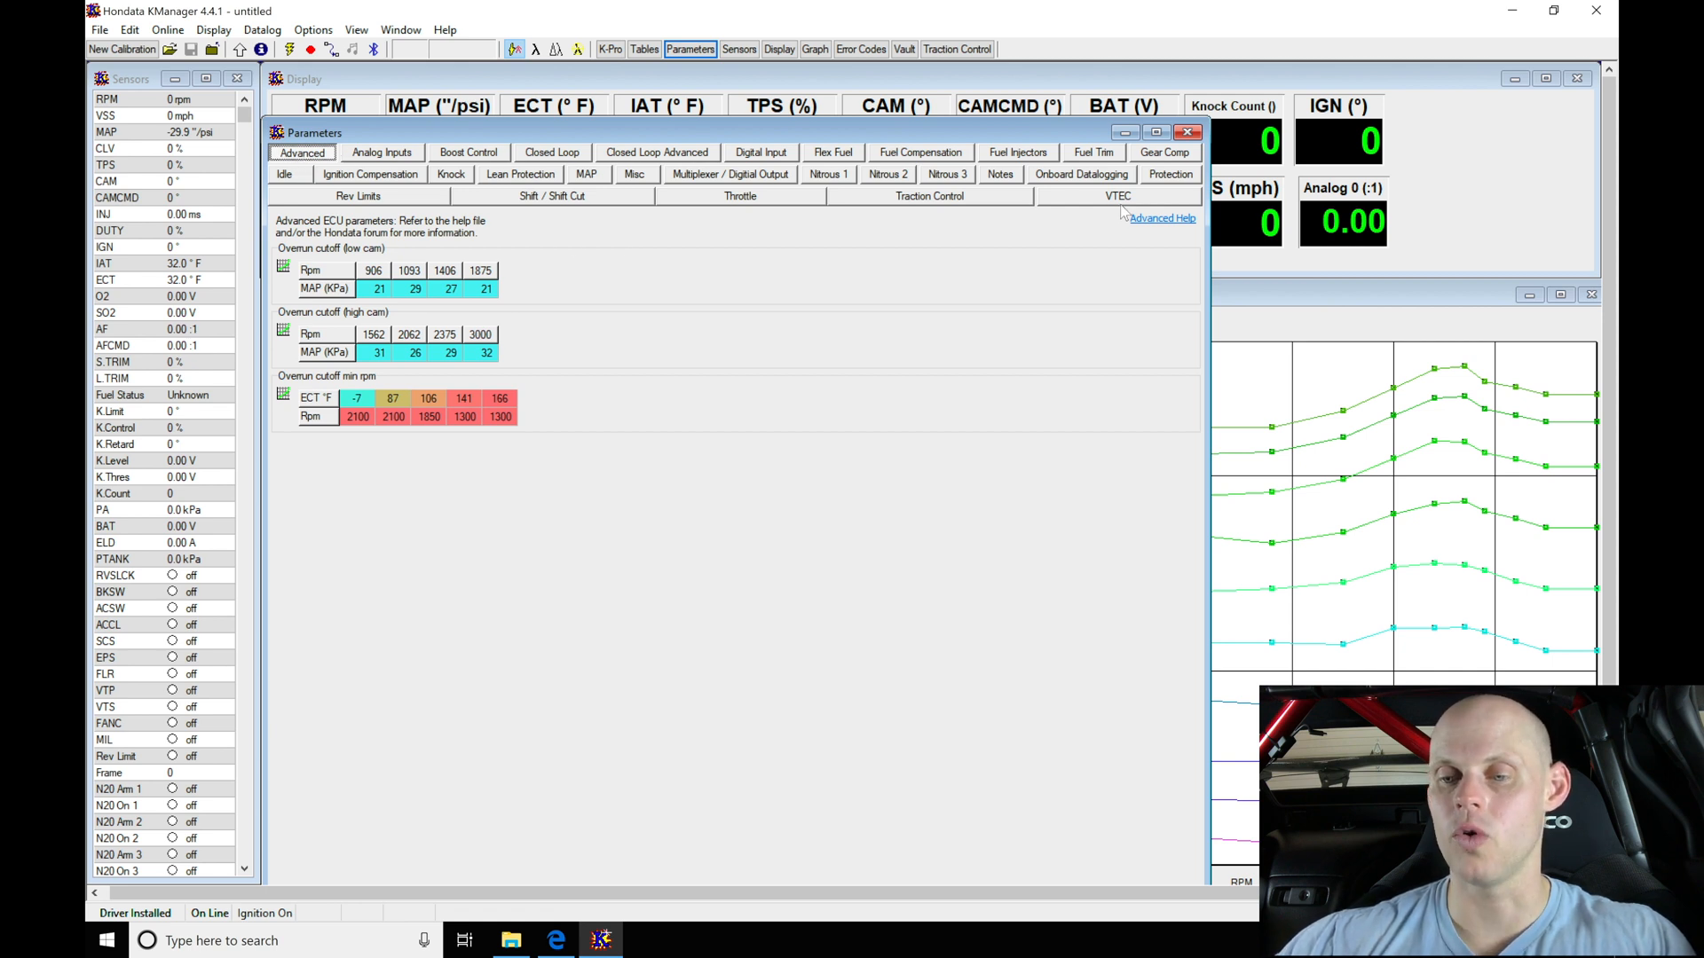
{"action": "mouse_move", "coordinate": [1097, 211]}
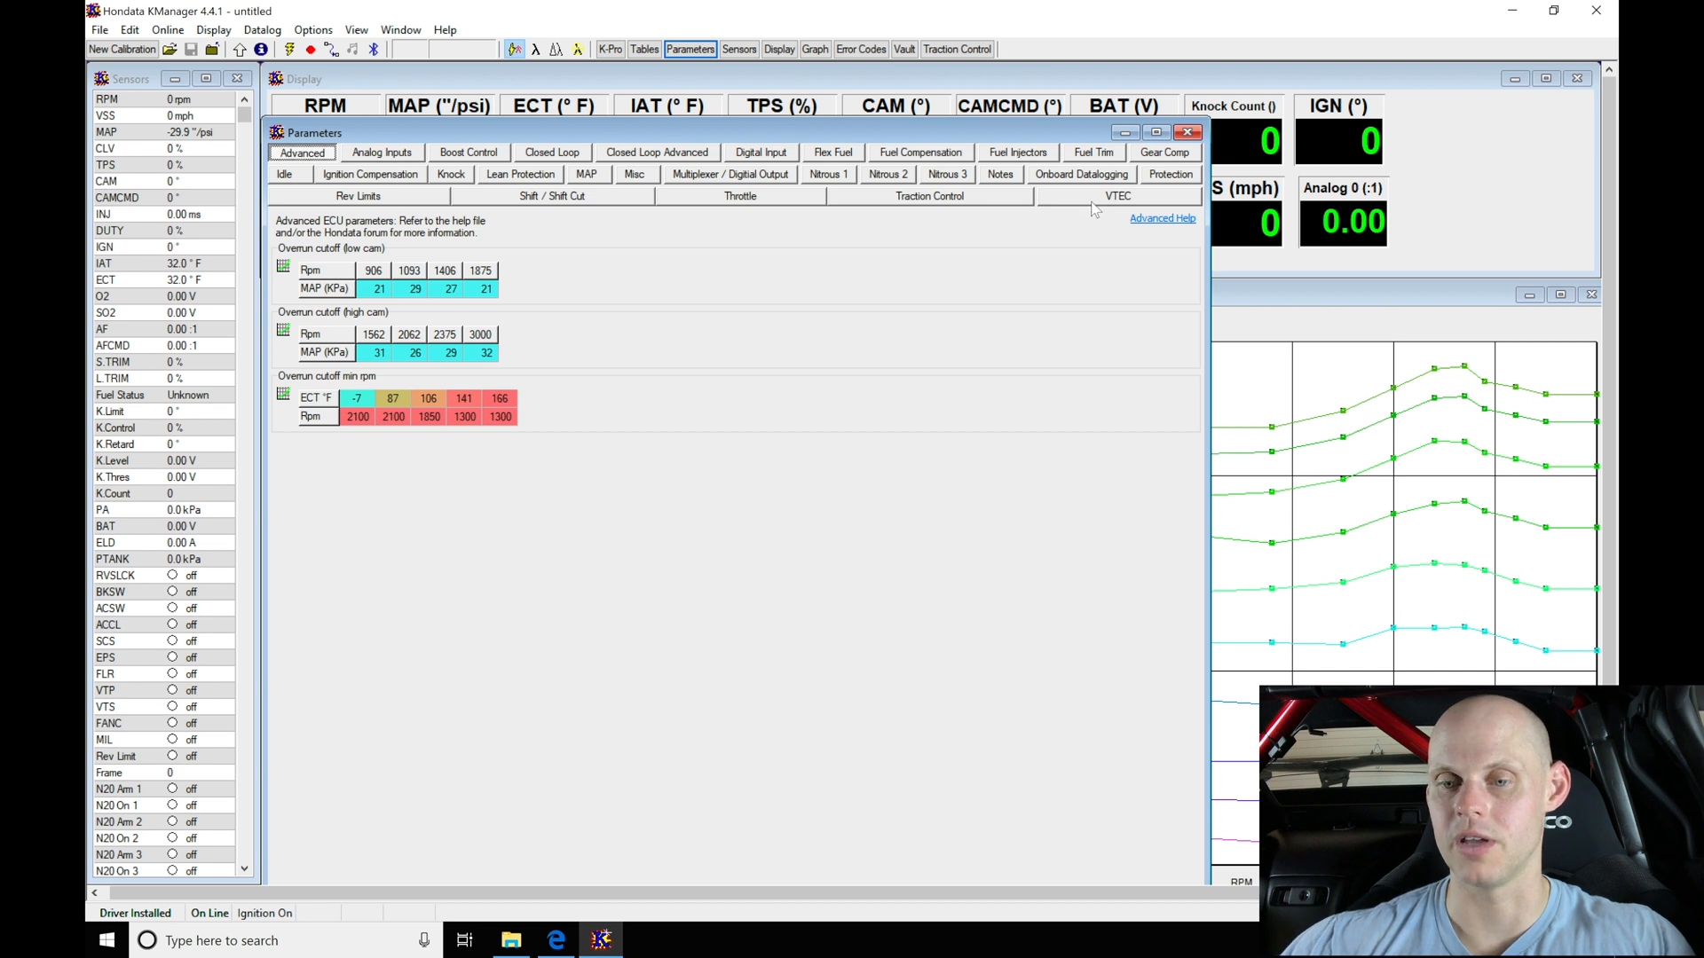